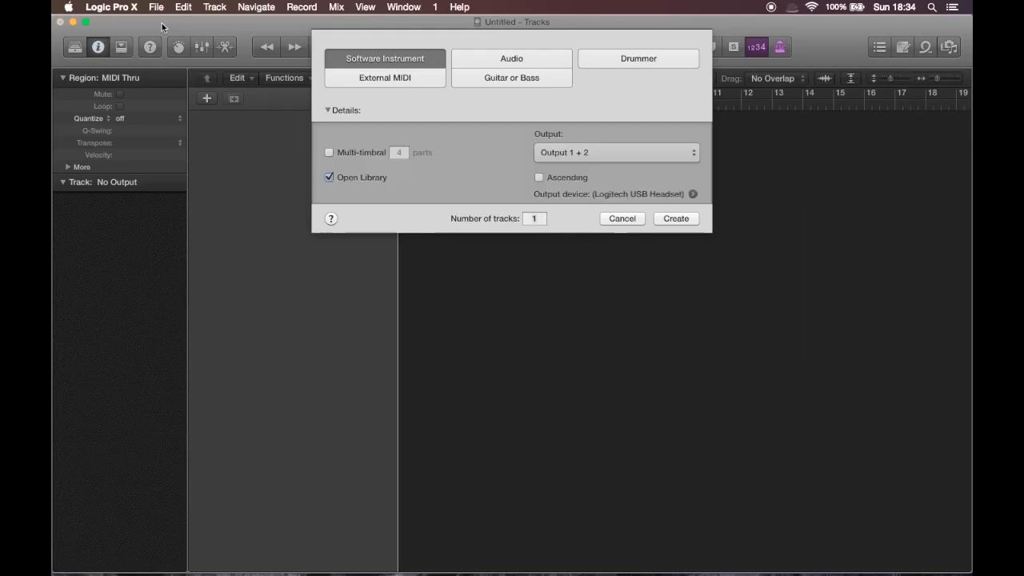
Create one Software Instrument track, Inst 1, with Open Library unchecked
click(535, 218)
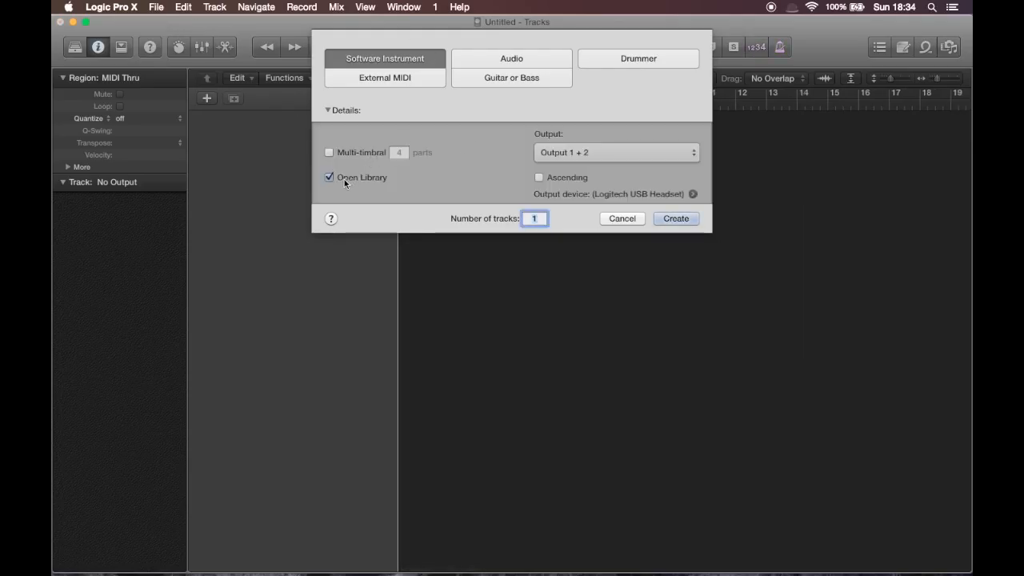
click(330, 177)
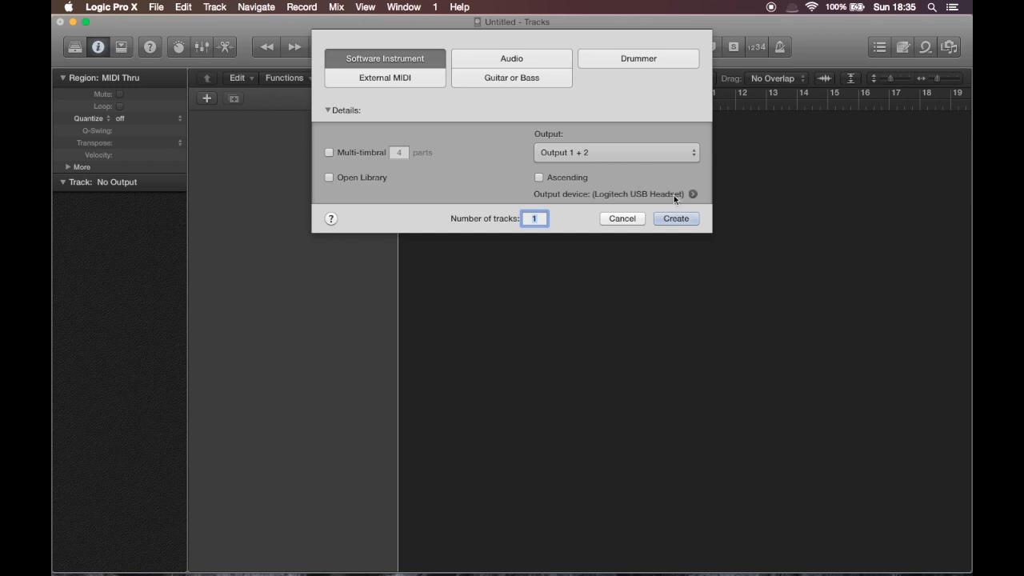
click(676, 218)
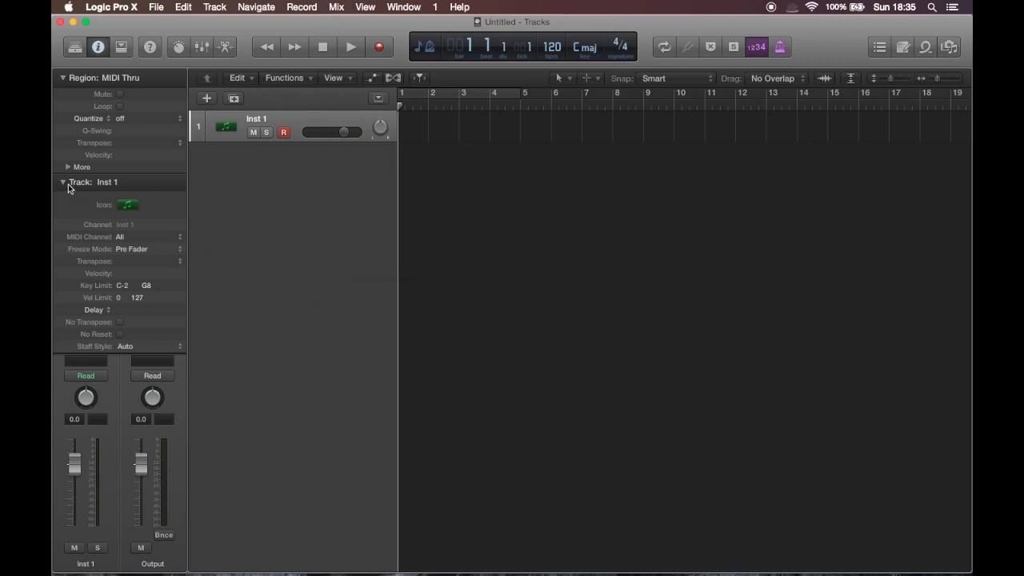
Load Retro Synth (Stereo) into the Instrument slot of the Inst 1 channel strip
click(64, 182)
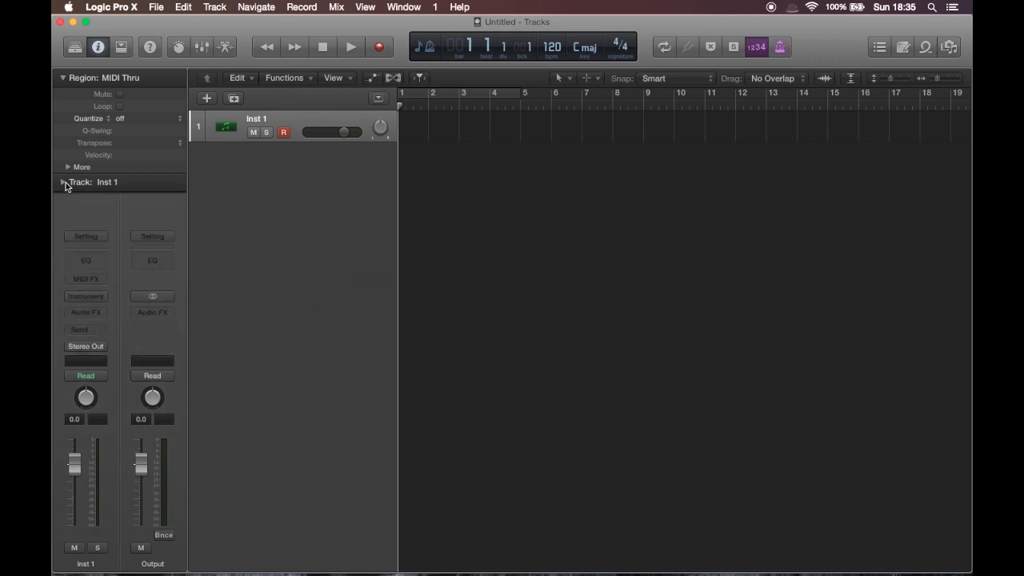
click(207, 98)
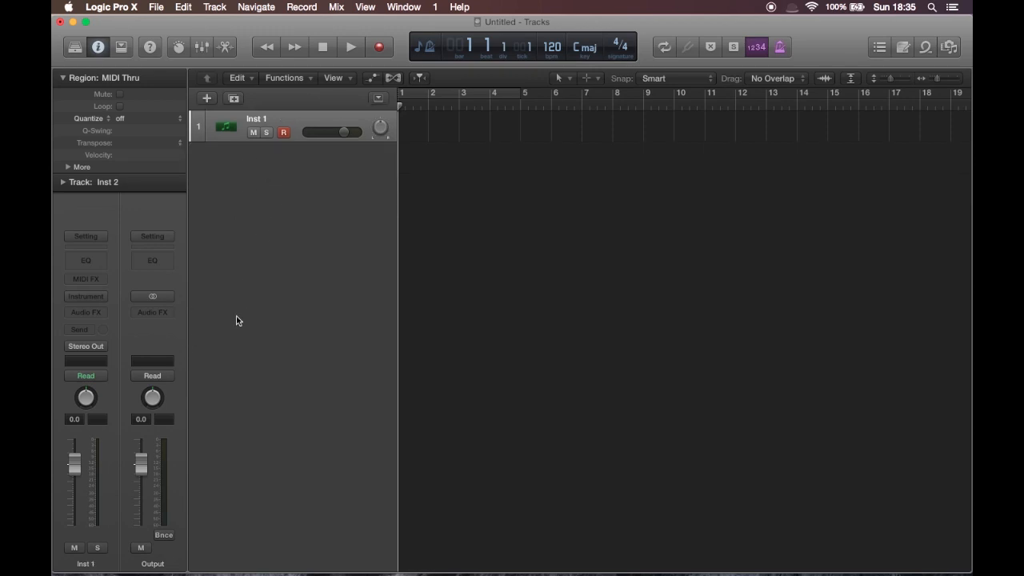
click(87, 296)
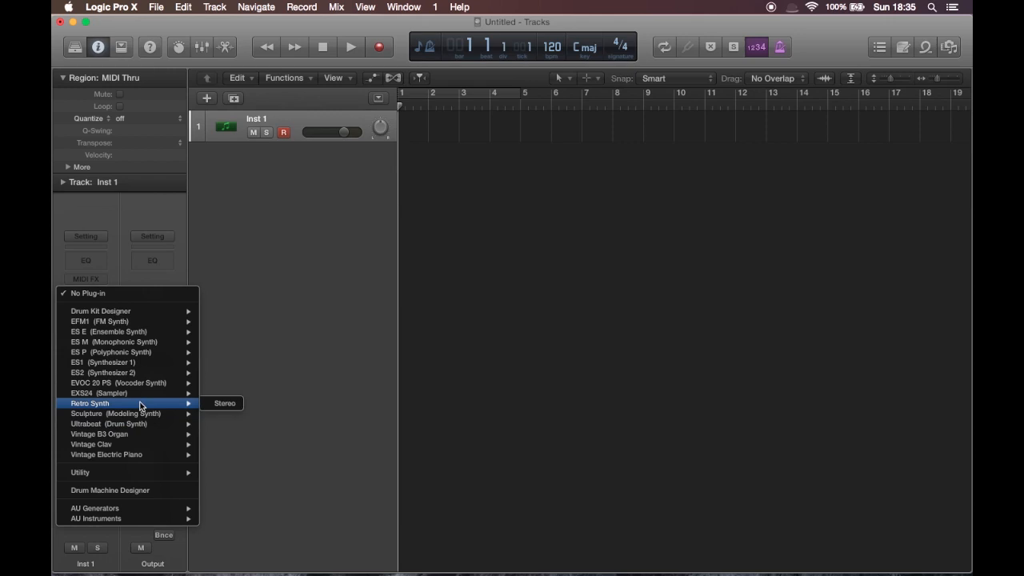
mouse_move(224, 403)
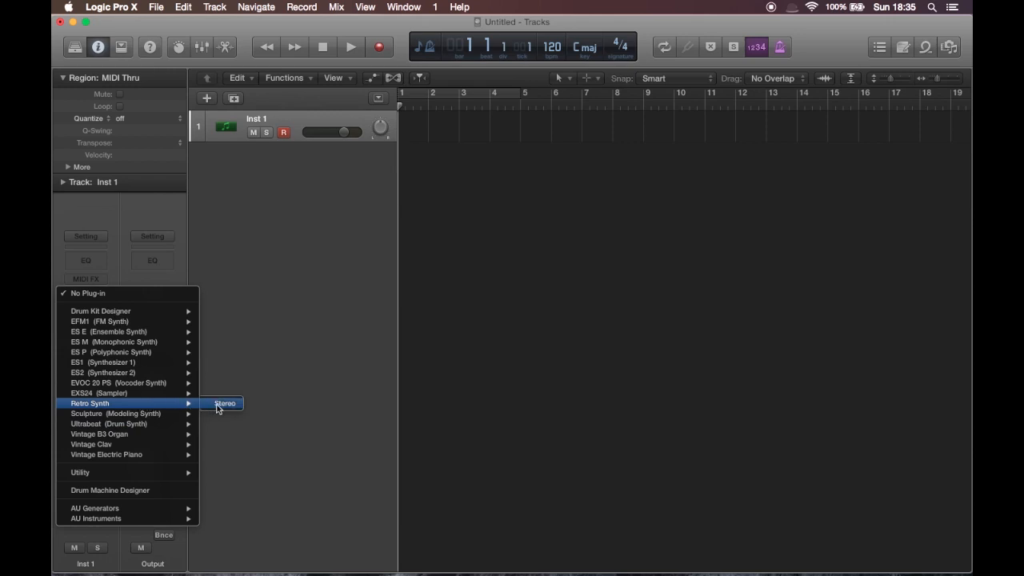
click(224, 403)
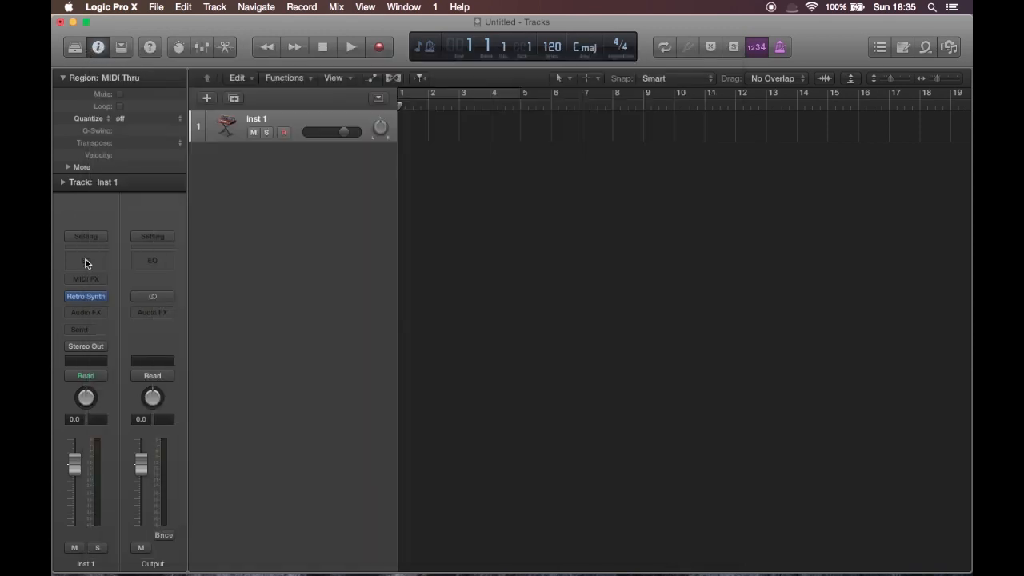
Insert a Channel EQ after Retro Synth on Inst 1 with its low-cut band enabled
click(152, 259)
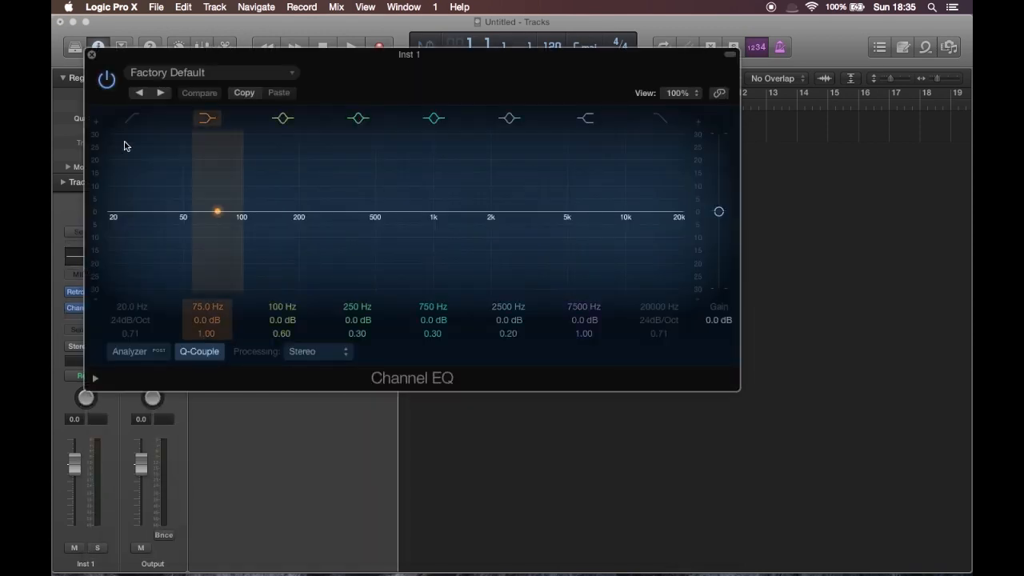
click(131, 119)
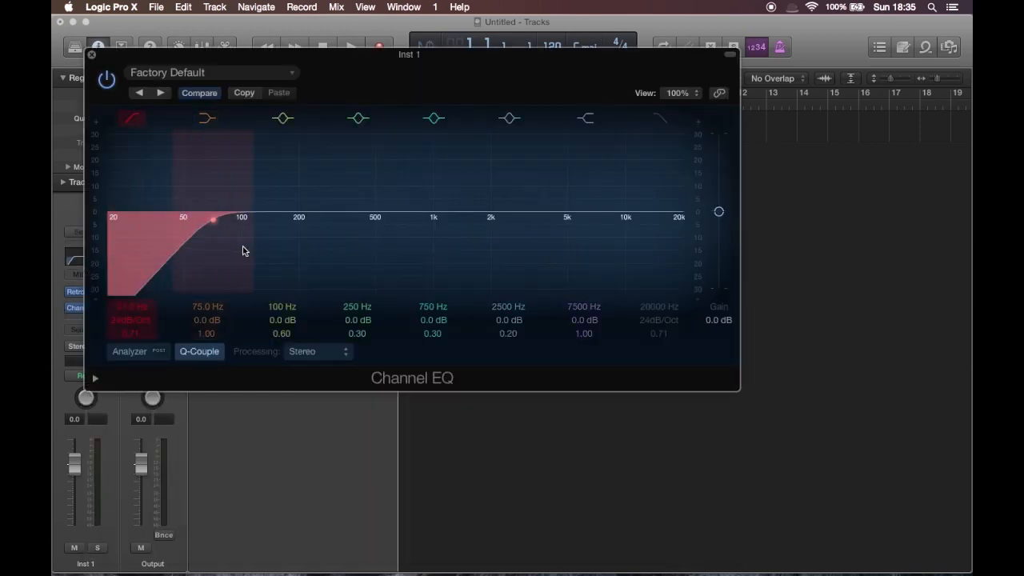
click(92, 54)
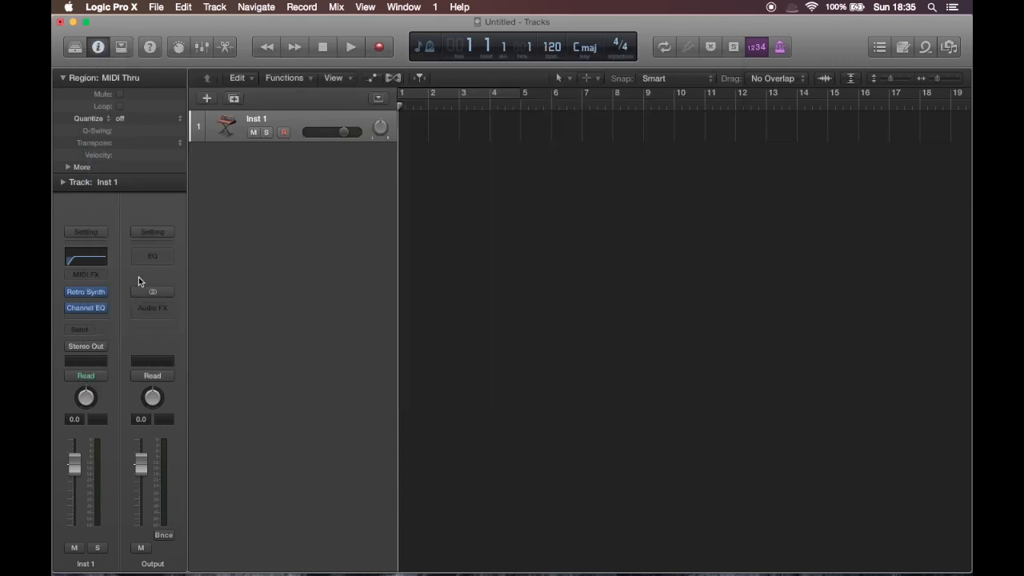
mouse_move(125, 323)
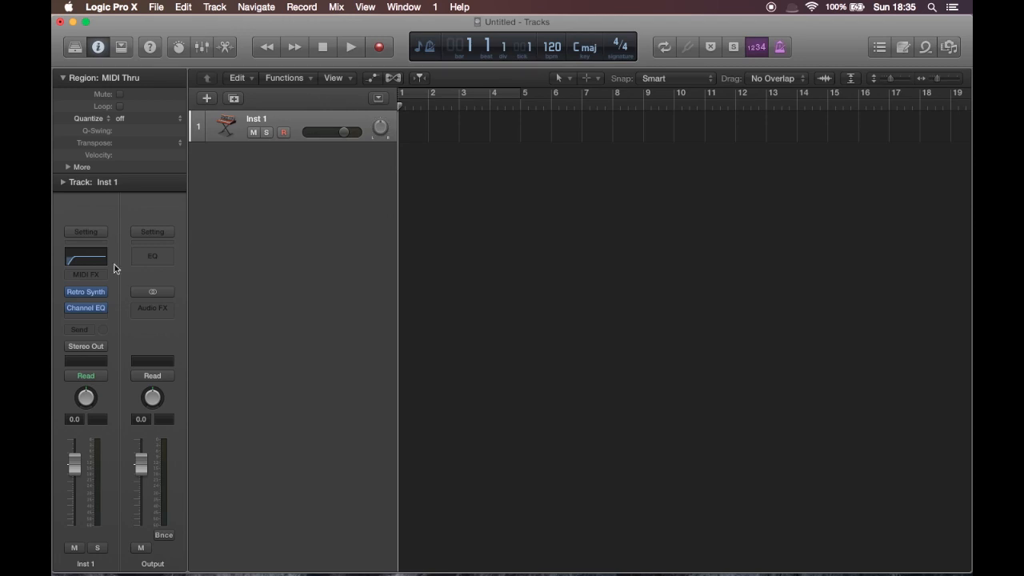
mouse_move(104, 237)
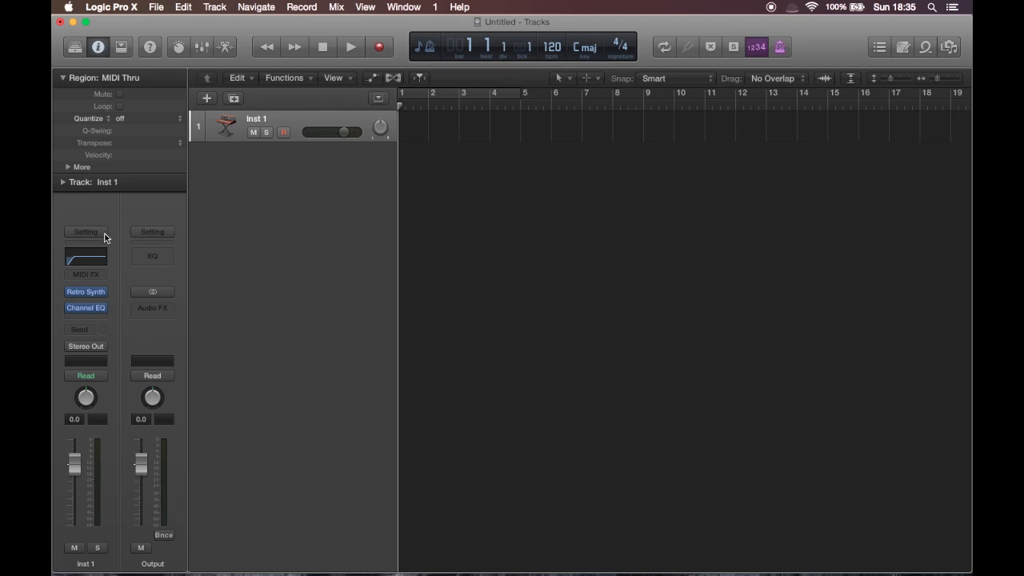
Save the Inst 1 channel strip setting as MyDefault in the Instrument folder
click(86, 230)
text(MyDefault.cst)
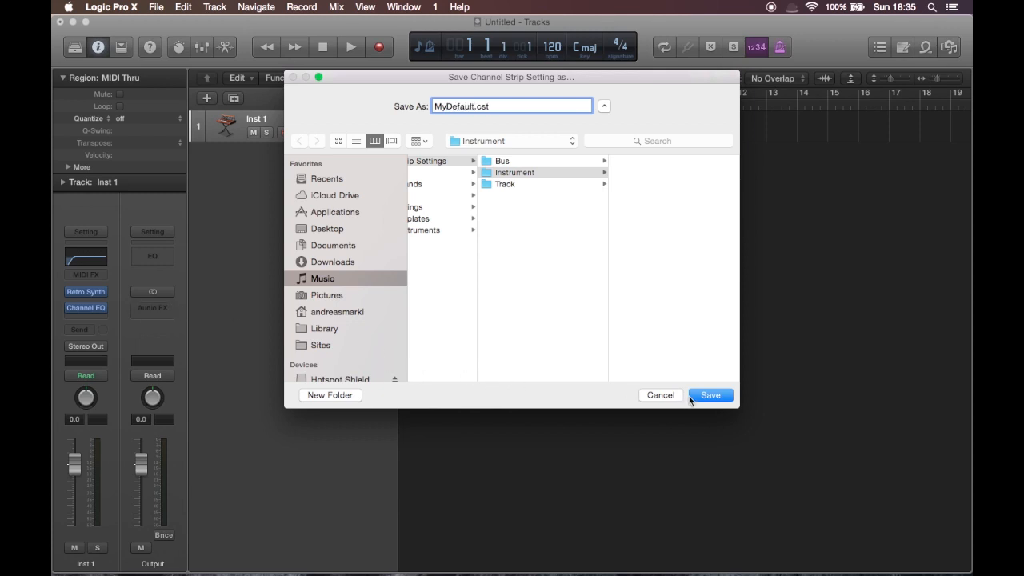
click(711, 393)
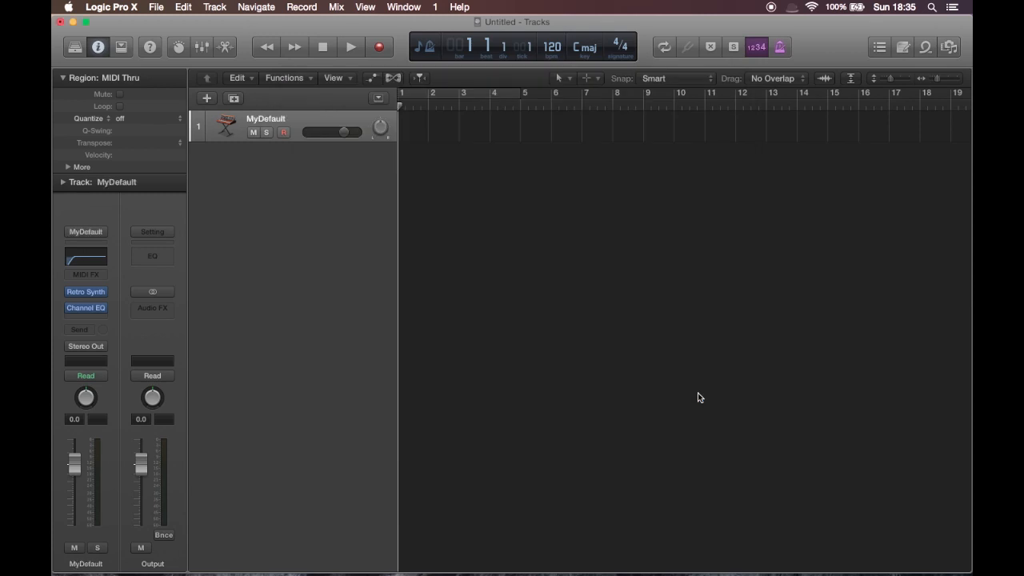
mouse_move(415, 240)
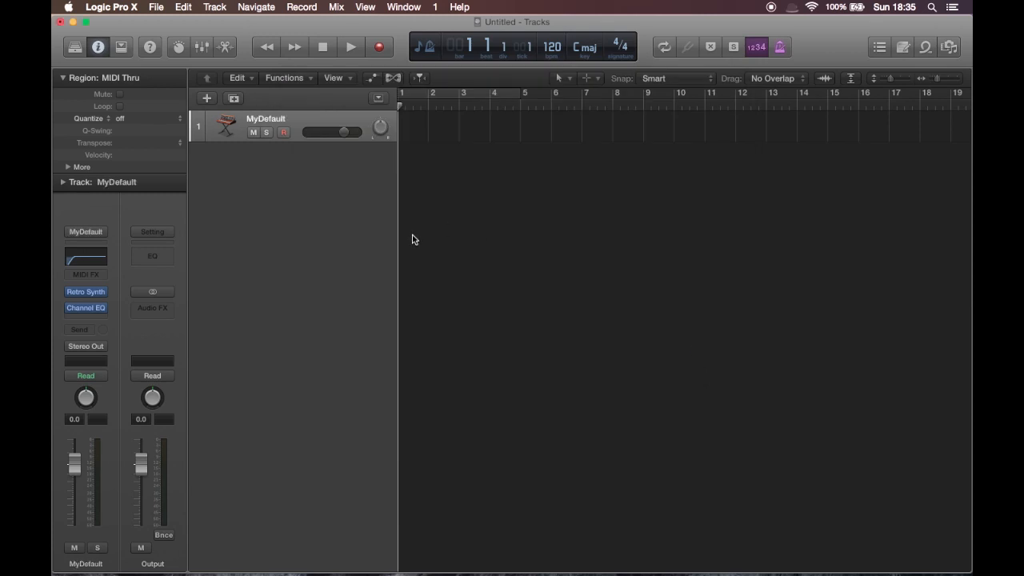
Show the Library and reload the MyDefault channel strip setting on the first track
click(97, 46)
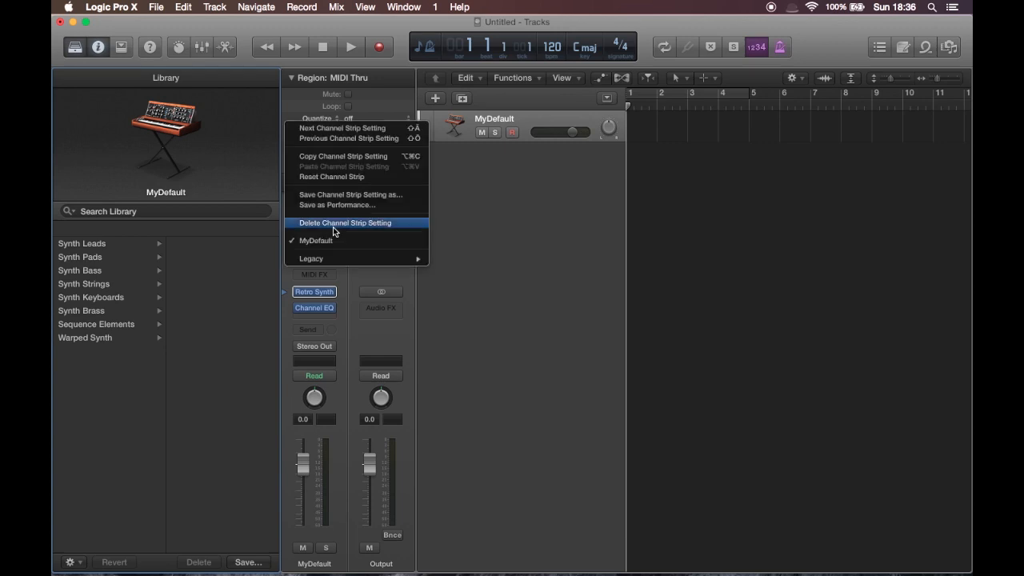
mouse_move(336, 205)
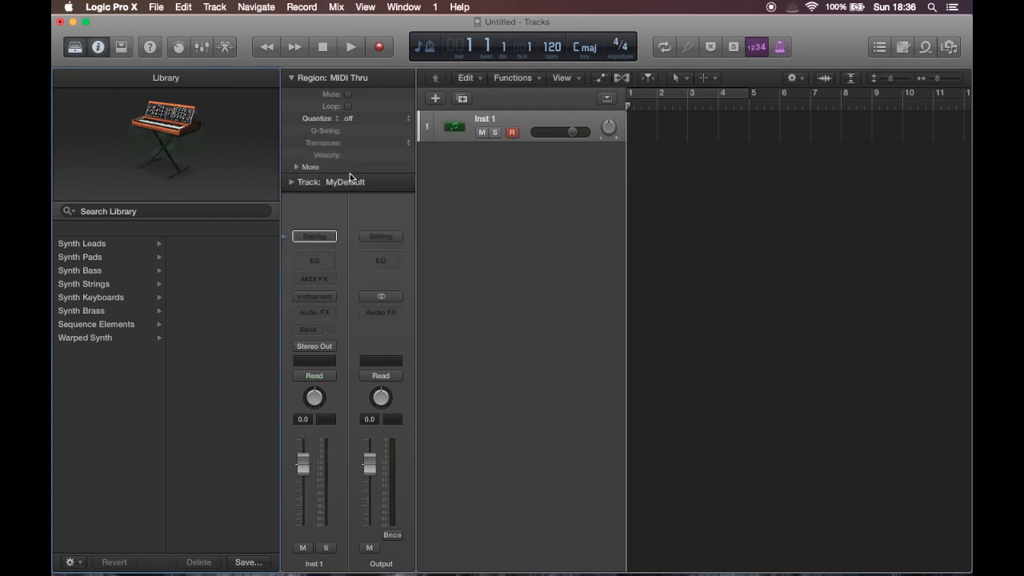
click(314, 236)
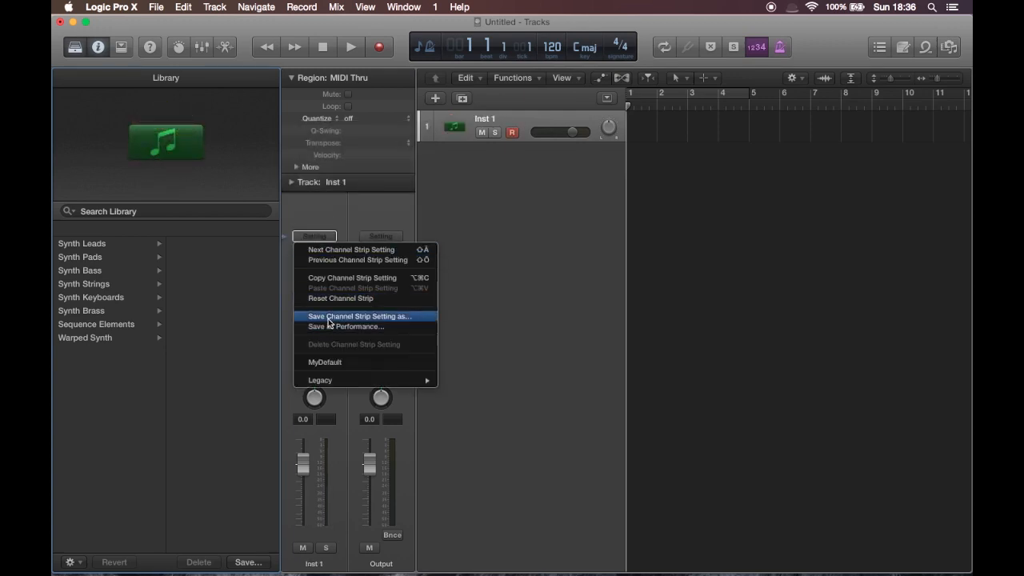
click(325, 362)
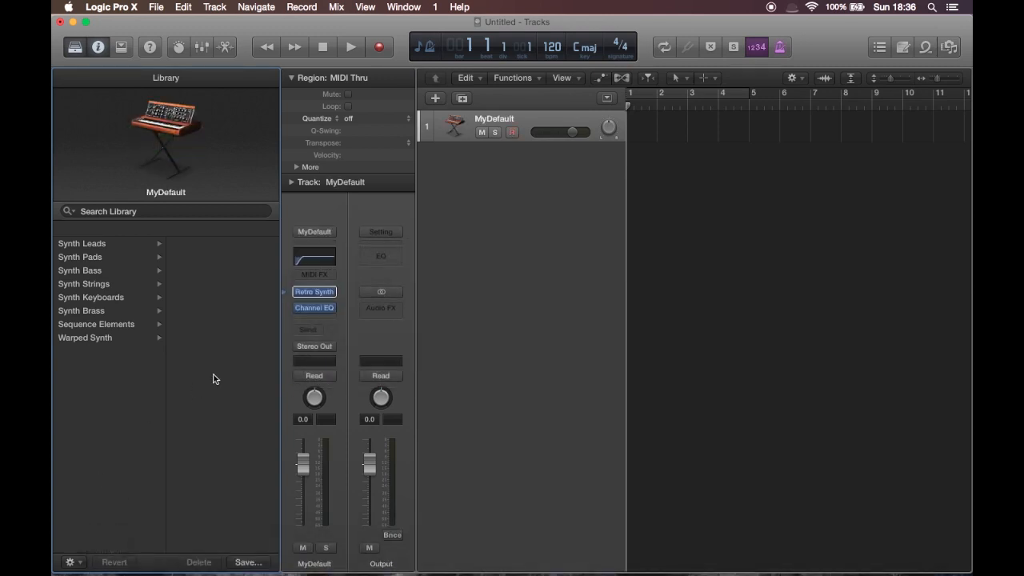
Add a second instrument track and load MyDefault from User Channel Strip Settings onto it
click(435, 97)
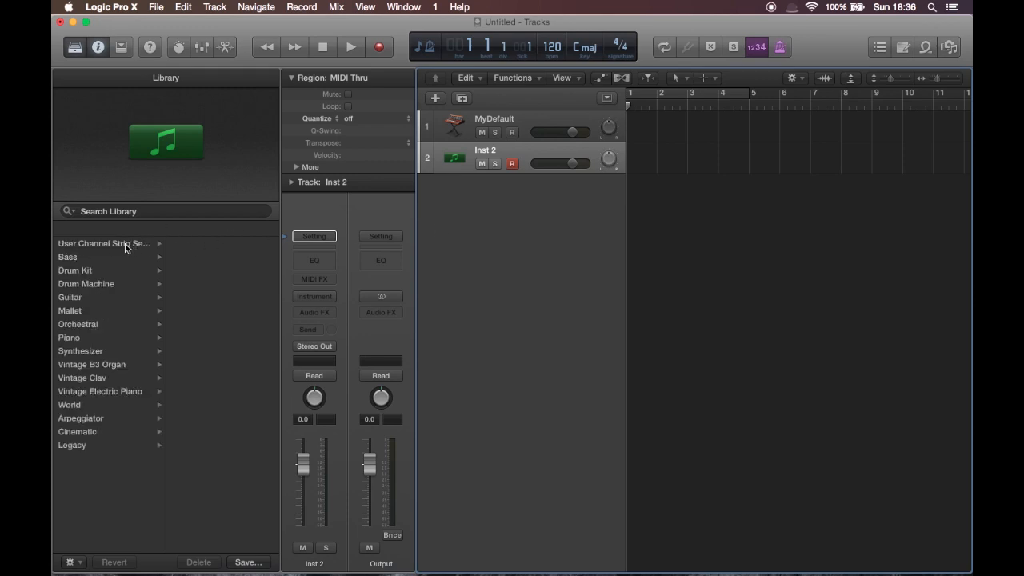
mouse_move(528, 121)
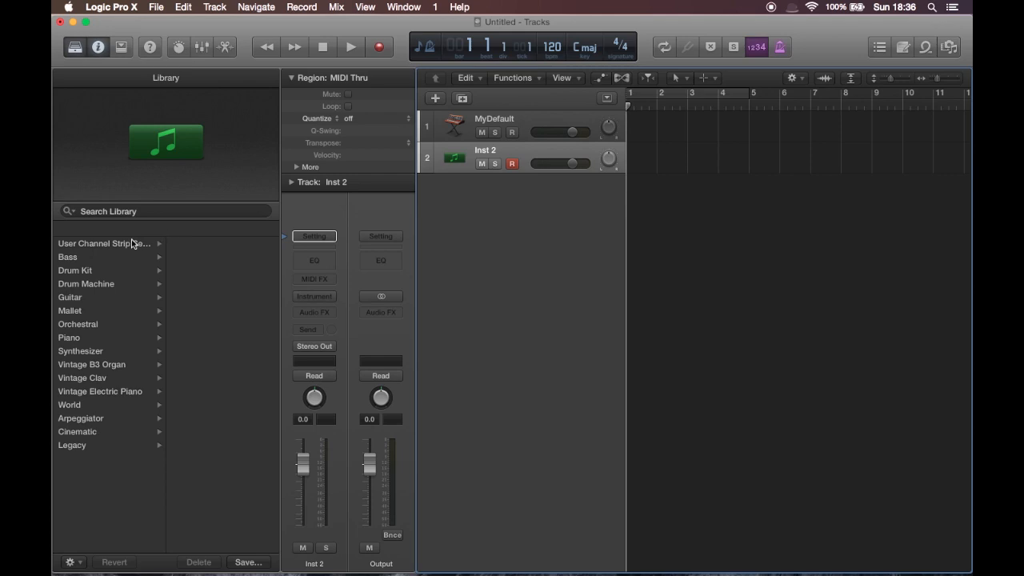
click(104, 244)
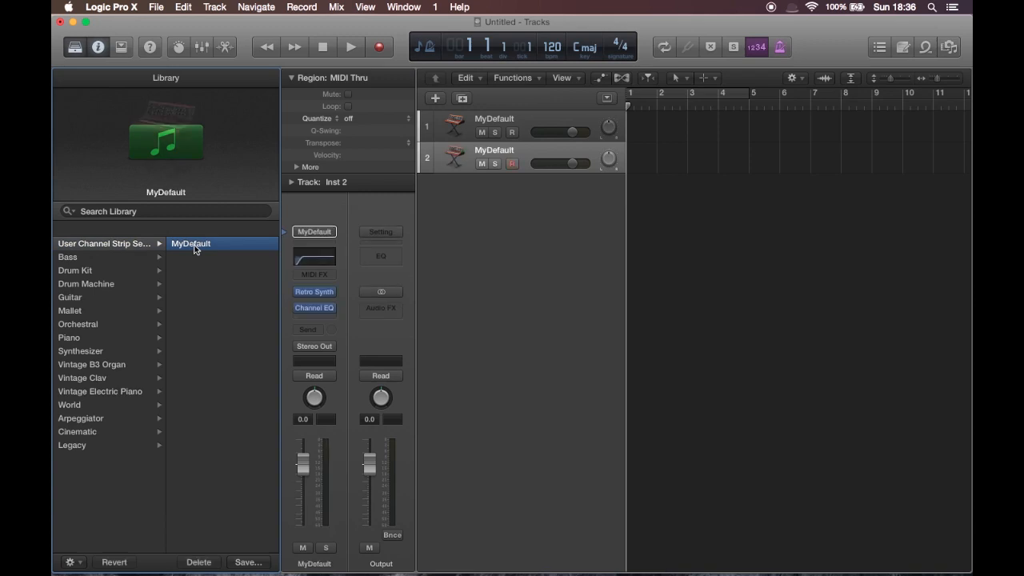
click(191, 243)
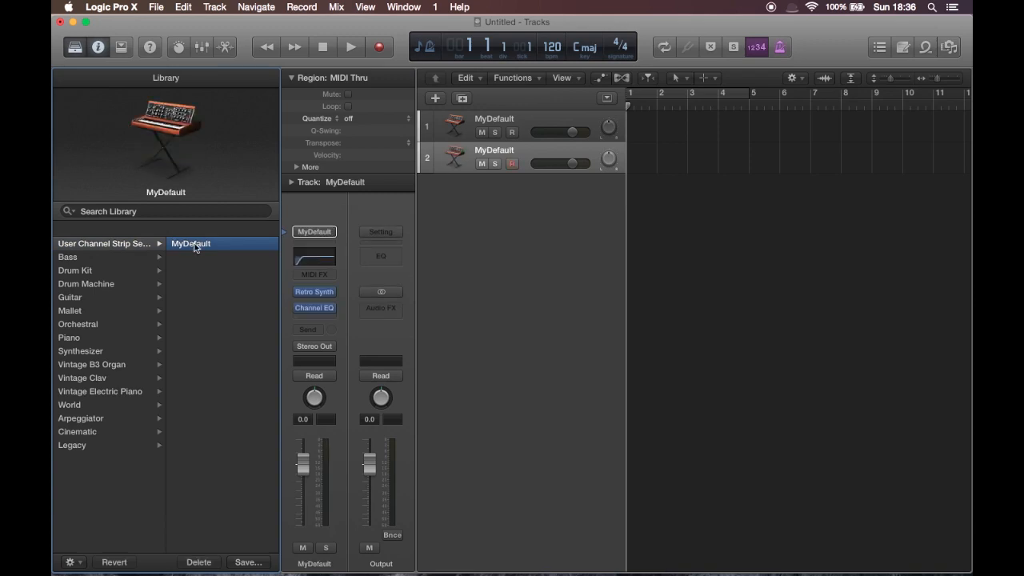
Use the Library gear menu to define MyDefault as the default instrument channel strip
click(71, 561)
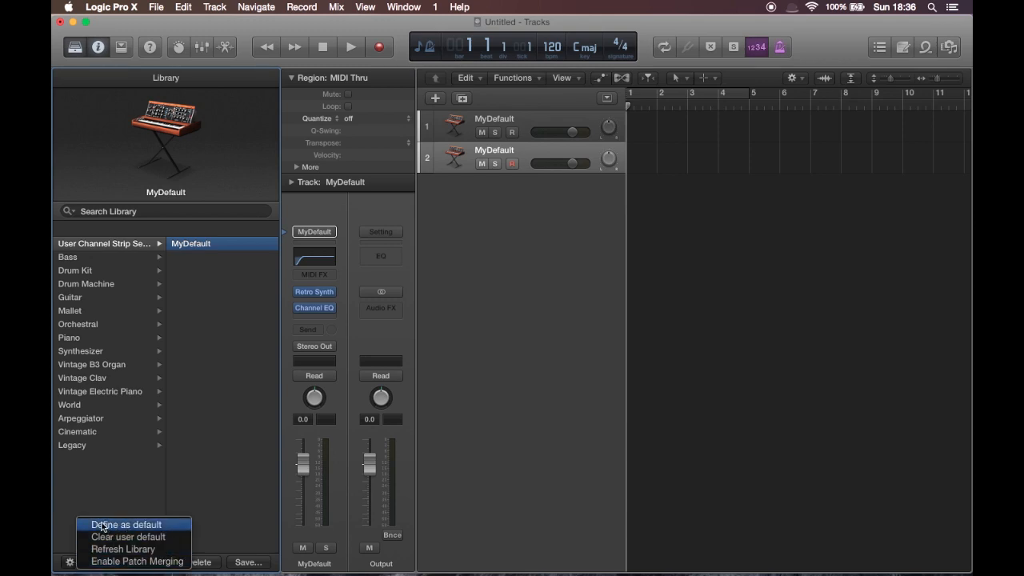
mouse_move(125, 525)
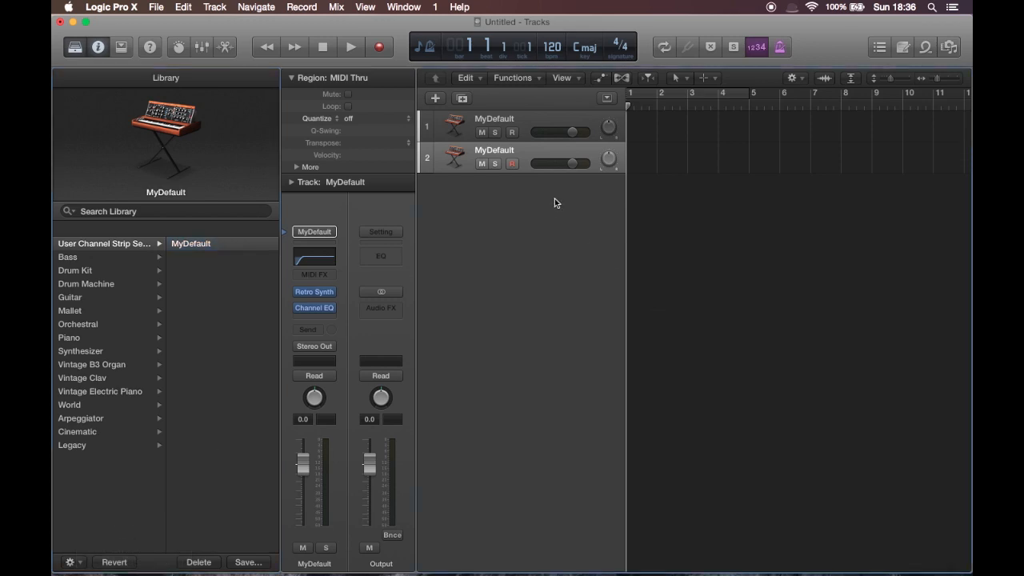
Create several new software instrument tracks, each arriving with Retro Synth and Channel EQ
click(435, 98)
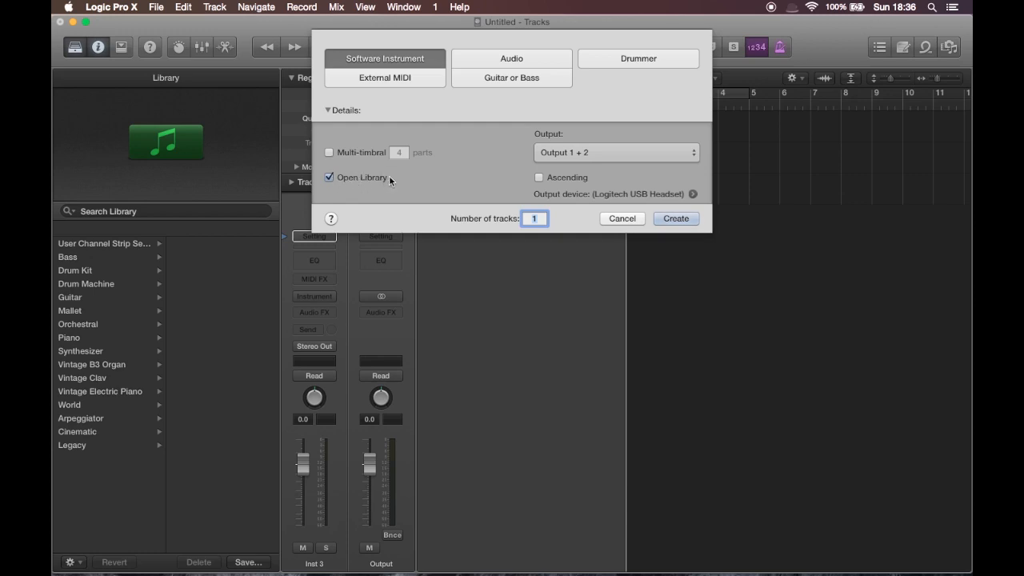
mouse_move(362, 176)
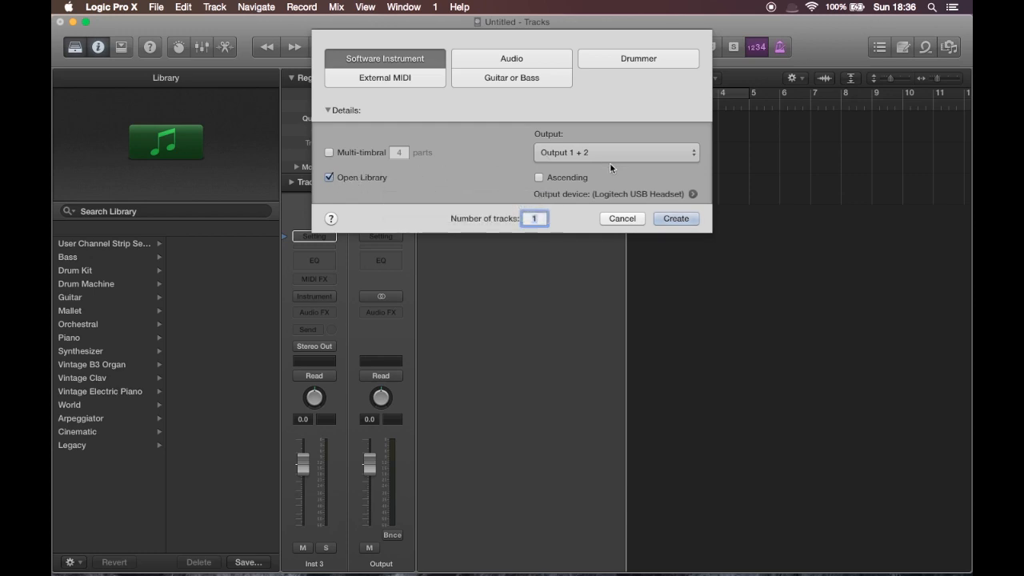
click(676, 218)
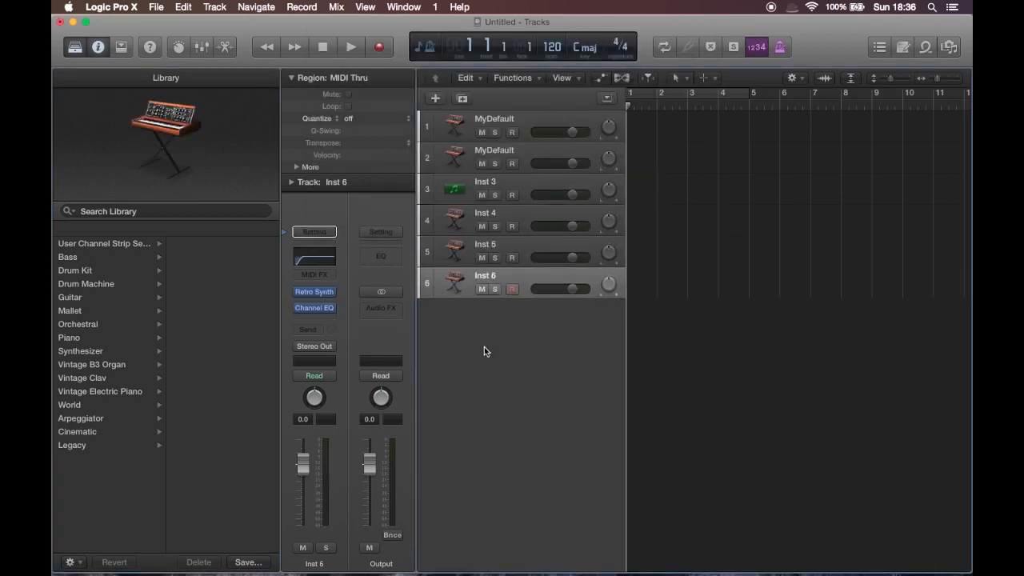
click(435, 98)
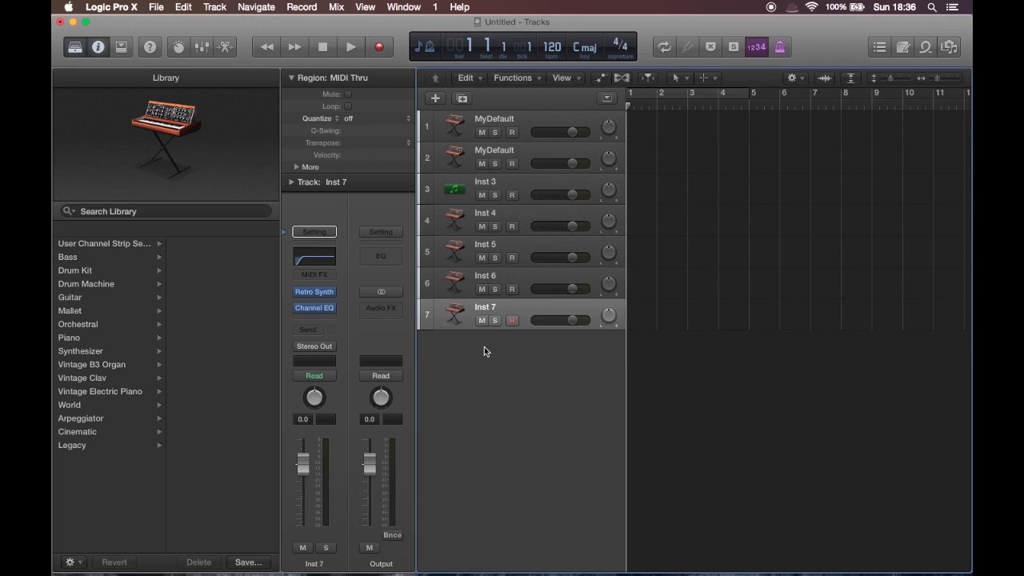
click(436, 97)
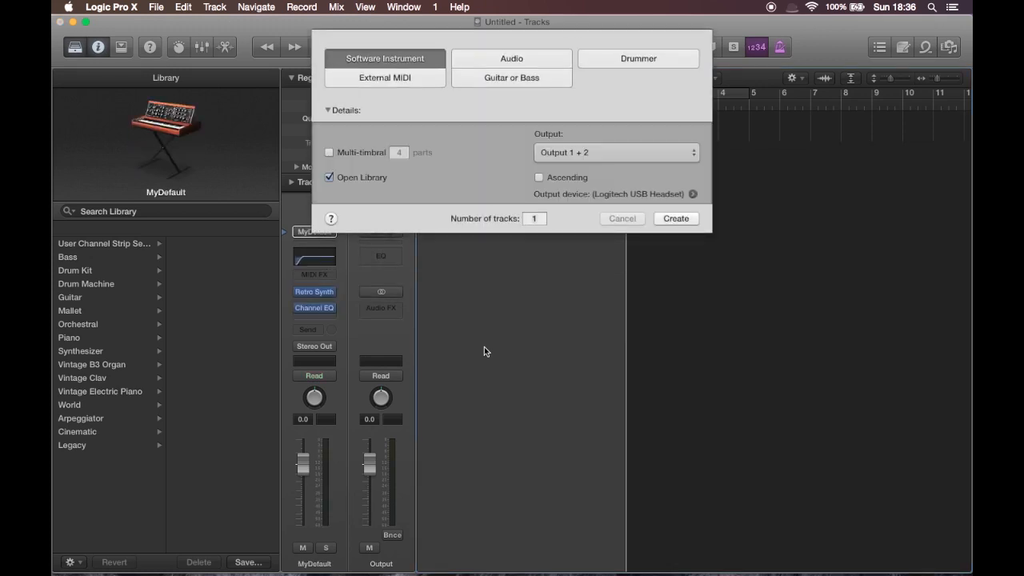
Create an Audio track, Audio 1, with Open Library unchecked
click(512, 58)
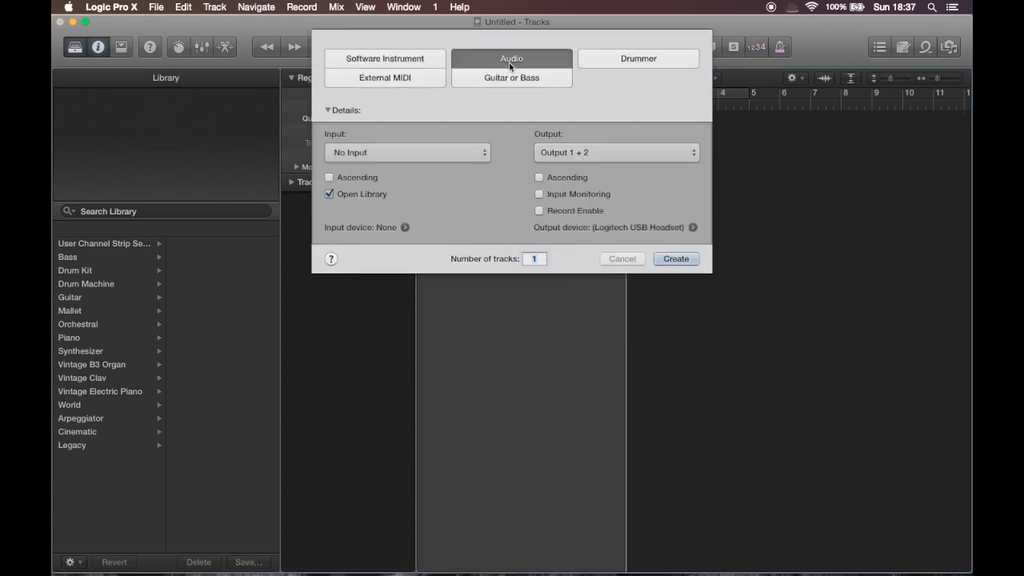
click(330, 194)
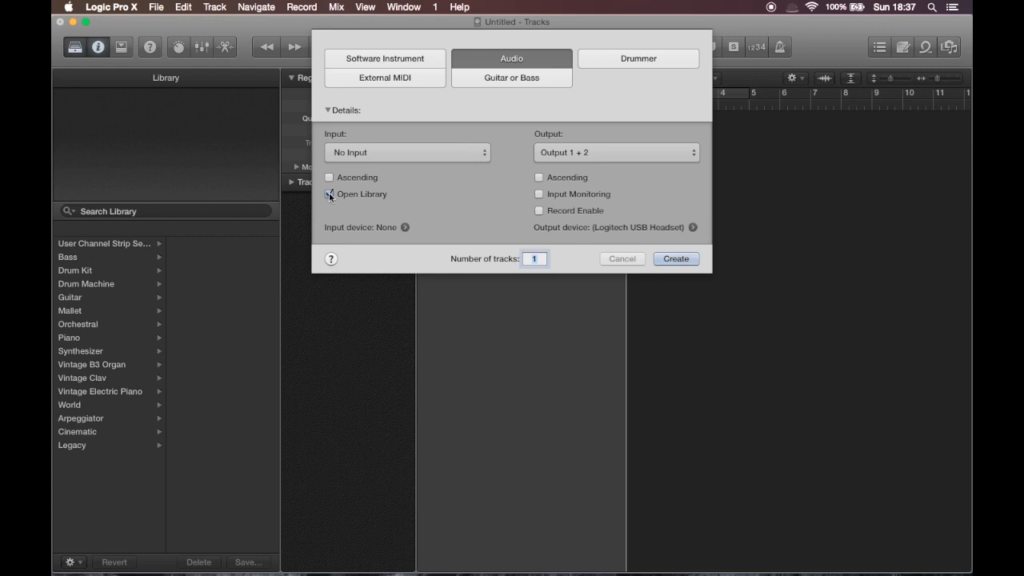
click(330, 195)
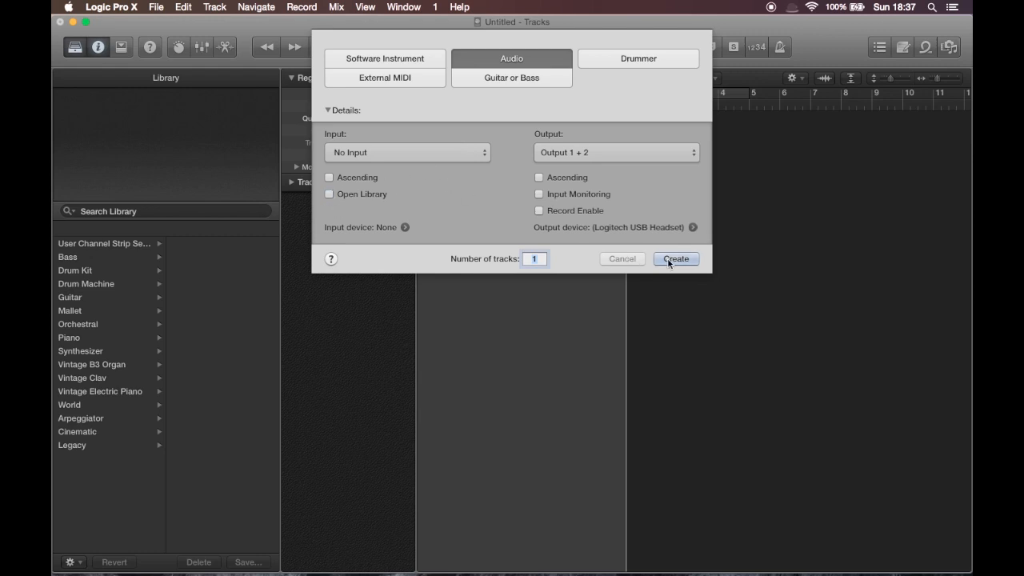
click(676, 259)
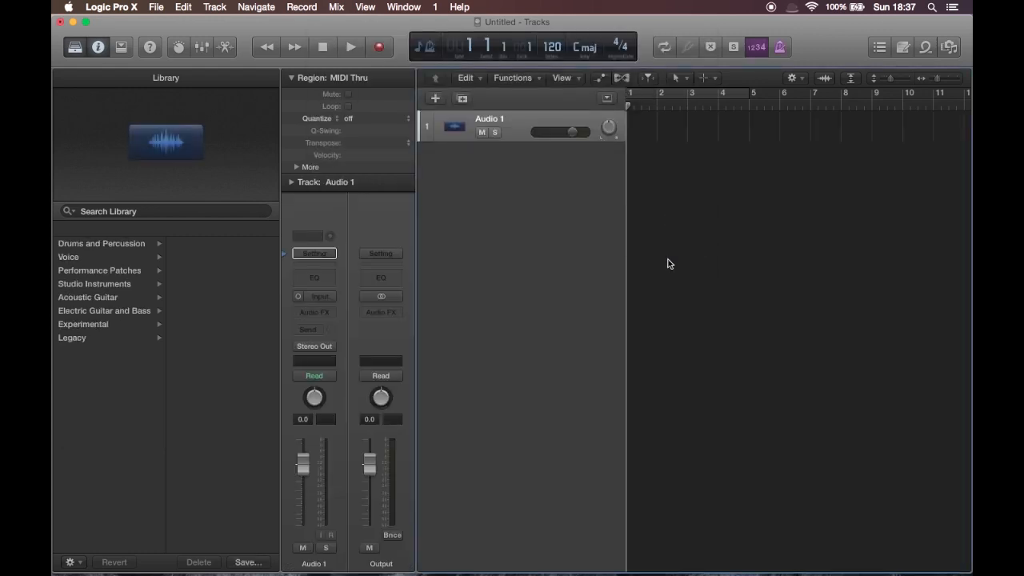
Enable the low-cut band on Audio 1's Channel EQ
click(314, 278)
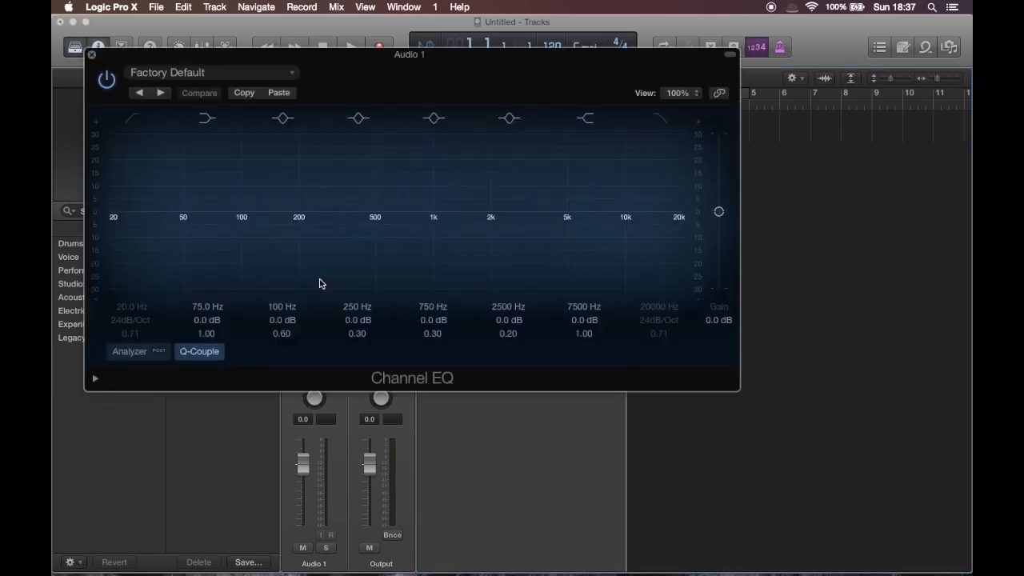
click(131, 118)
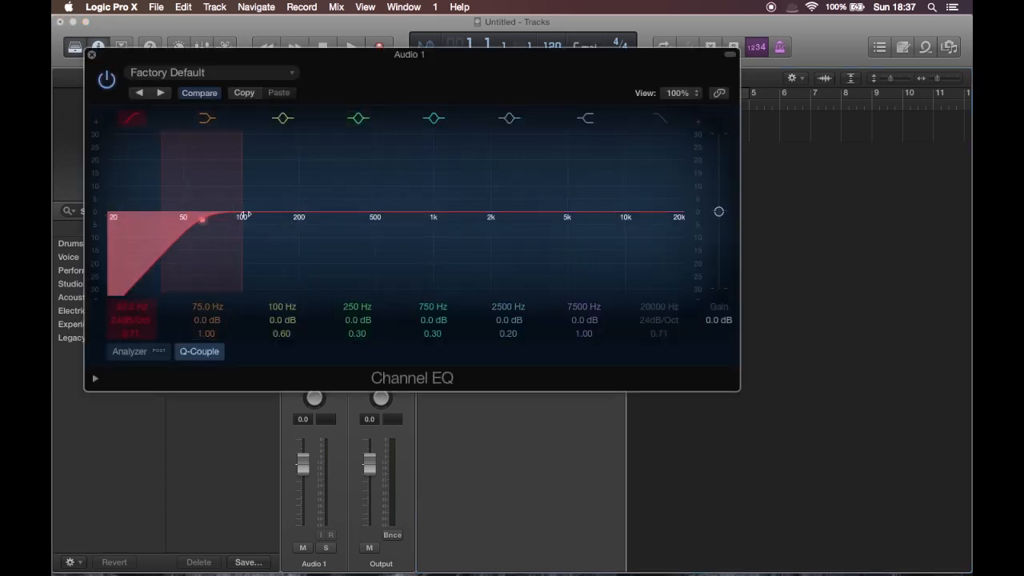
click(92, 55)
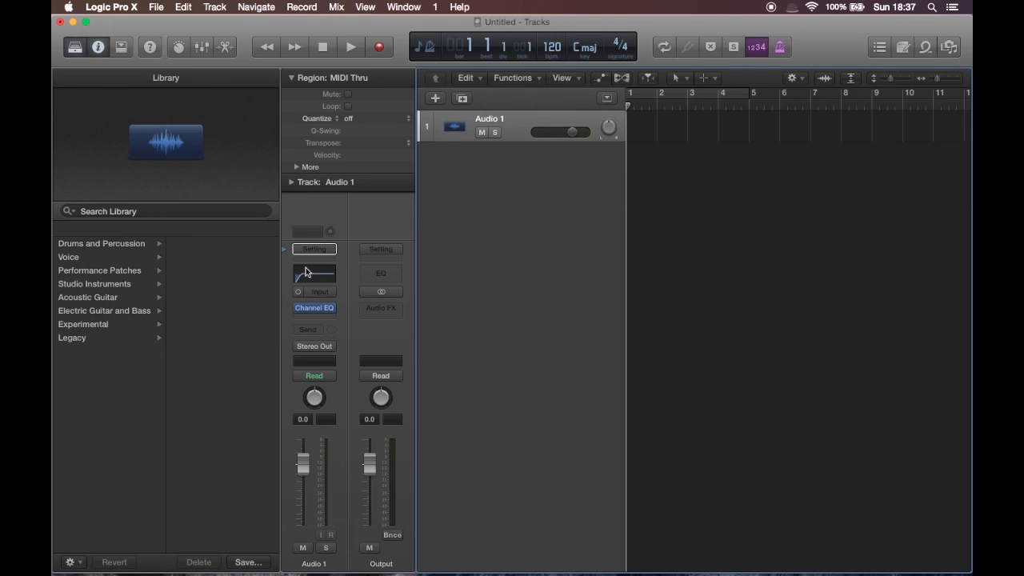
Save the audio track's channel strip setting as MyDefault
click(314, 250)
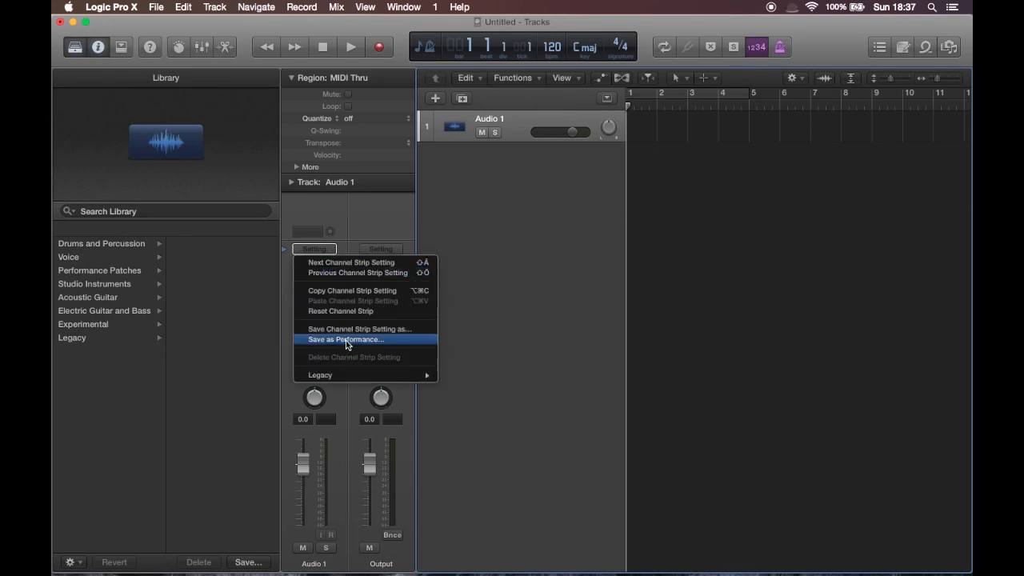
click(359, 329)
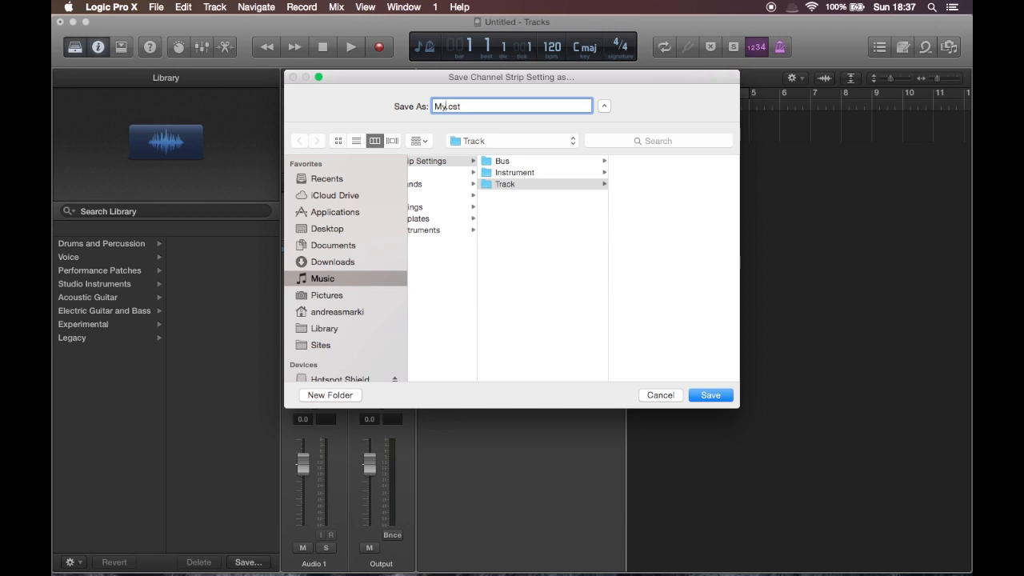
text(Default)
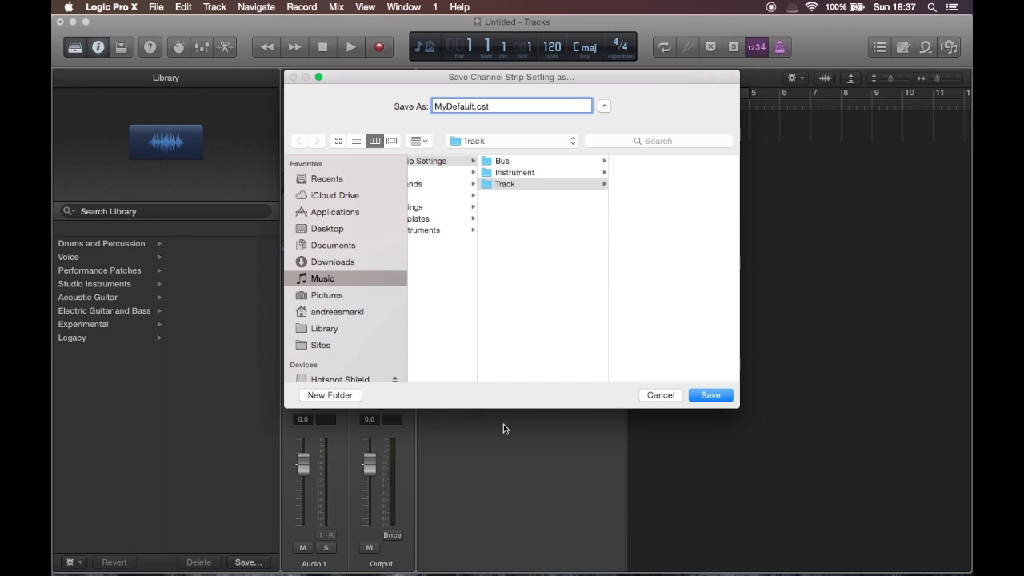
click(709, 393)
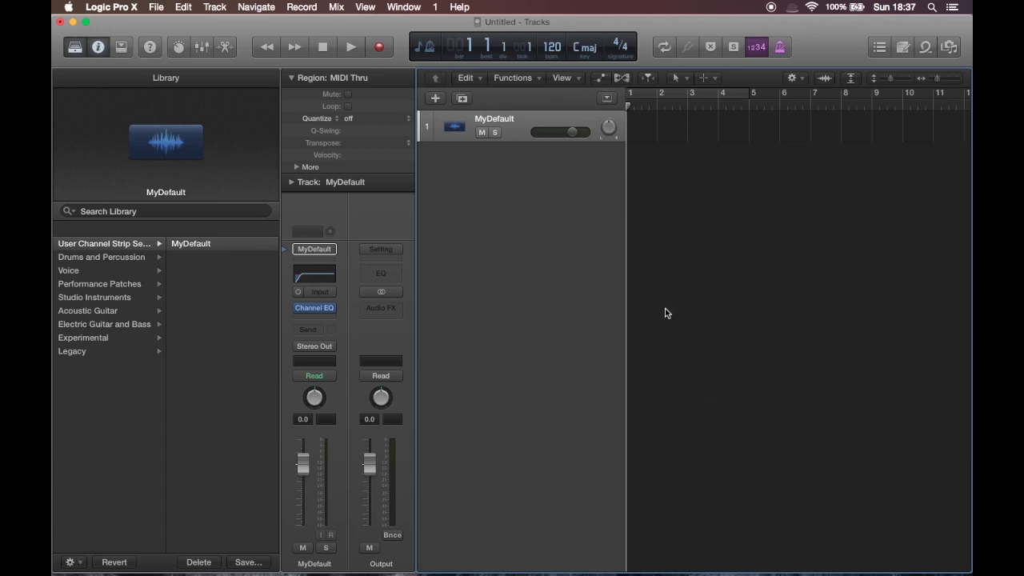
mouse_move(78, 562)
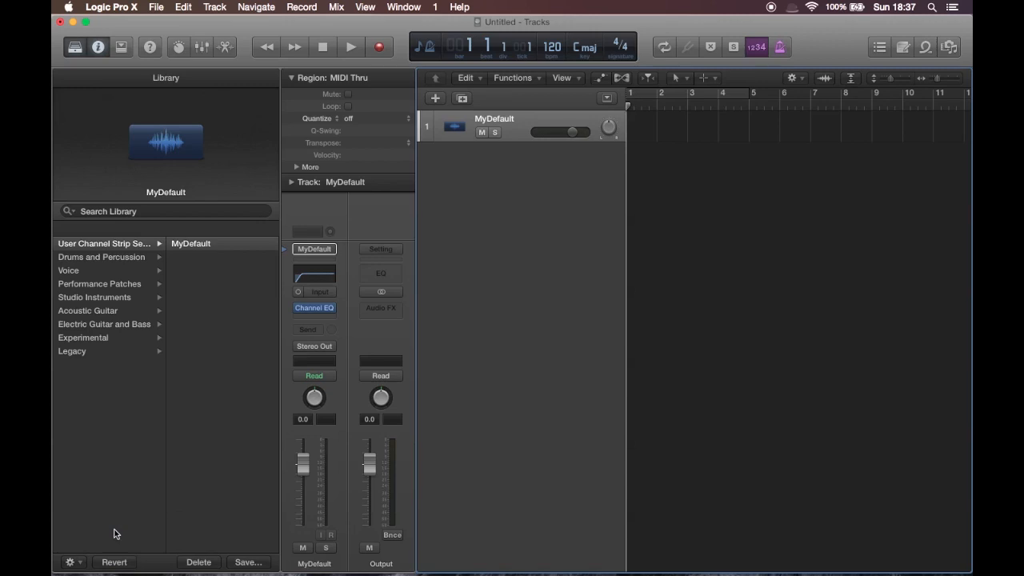
mouse_move(536, 156)
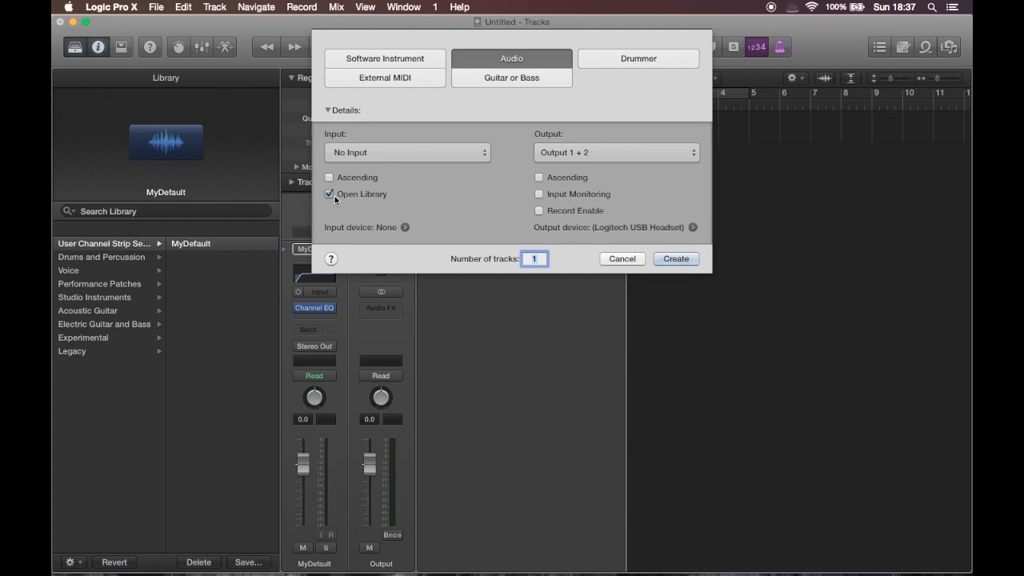
Create audio tracks Audio 2 to Audio 4, which come up with the MyDefault low-cut EQ
click(676, 259)
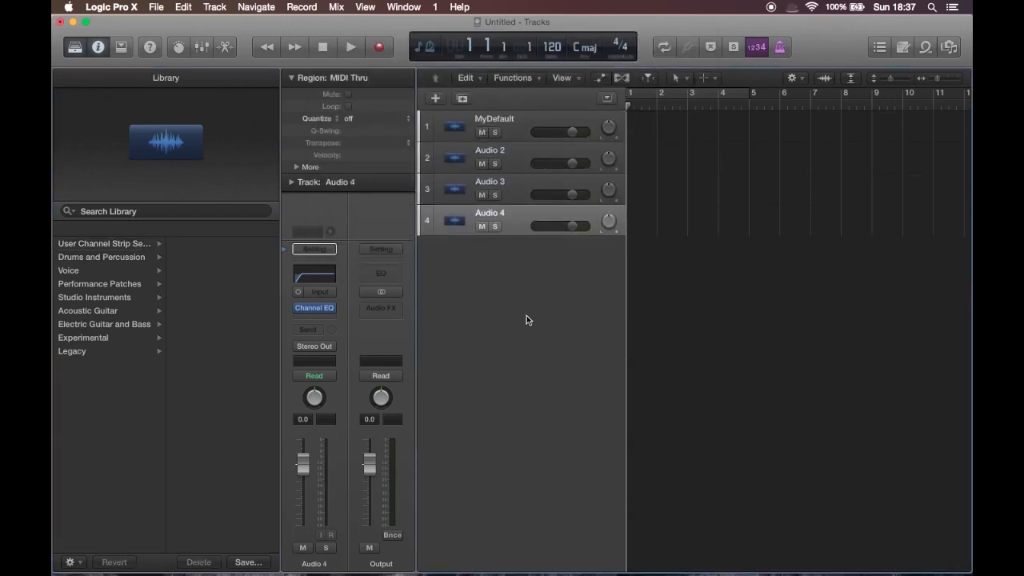
click(435, 97)
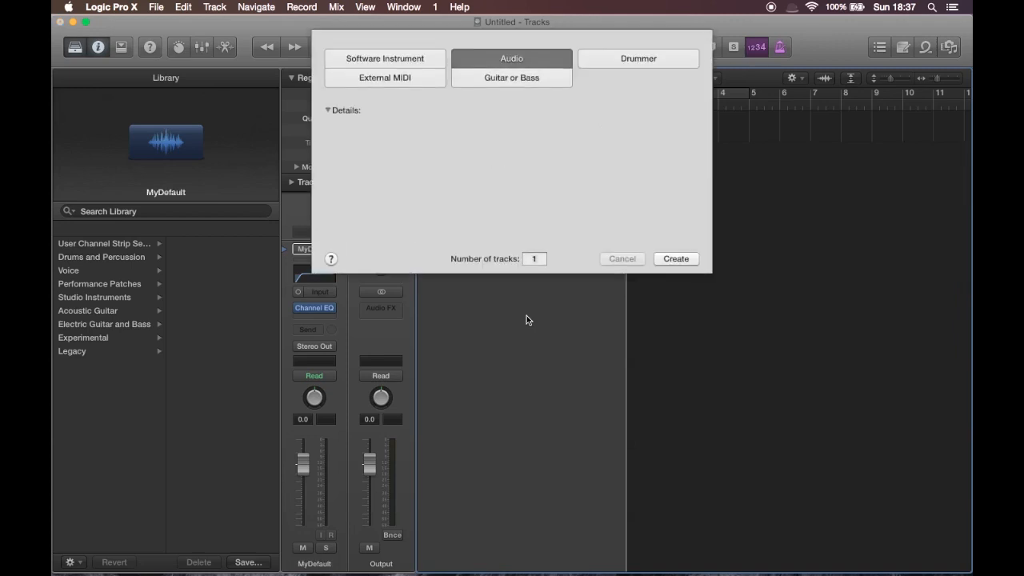